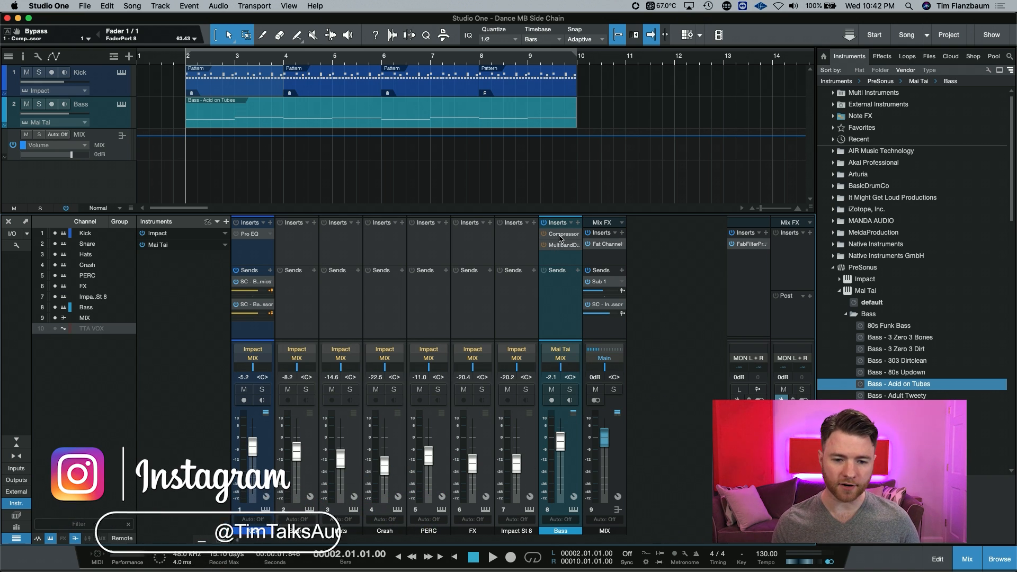
# - Open the Compressor insert from the Bass channel's Inserts slot in the mixer
pyautogui.click(563, 233)
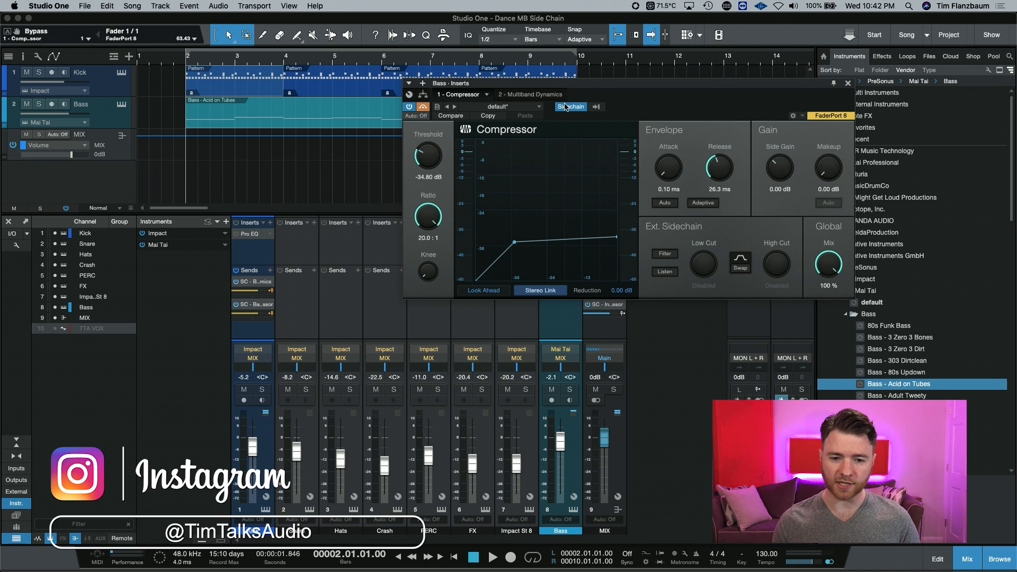
# - Enable the Compressor's Sidechain so it ducks the bass by roughly 28 dB on kick hits
pyautogui.click(596, 106)
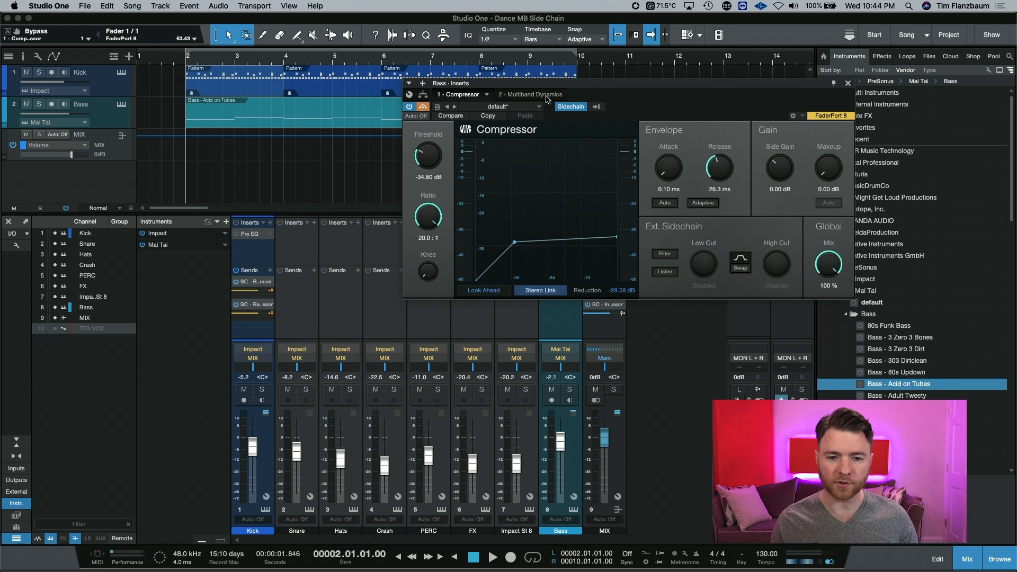
# - Switch the Bass Inserts window to the '2 - Multiband Dynamics' plug-in view
pyautogui.click(530, 94)
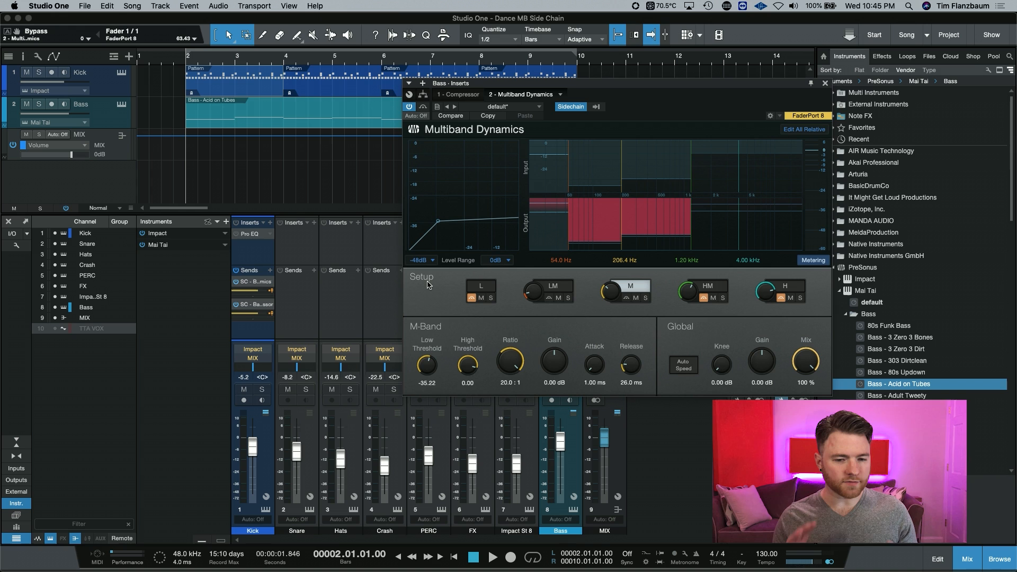
pyautogui.moveTo(438, 280)
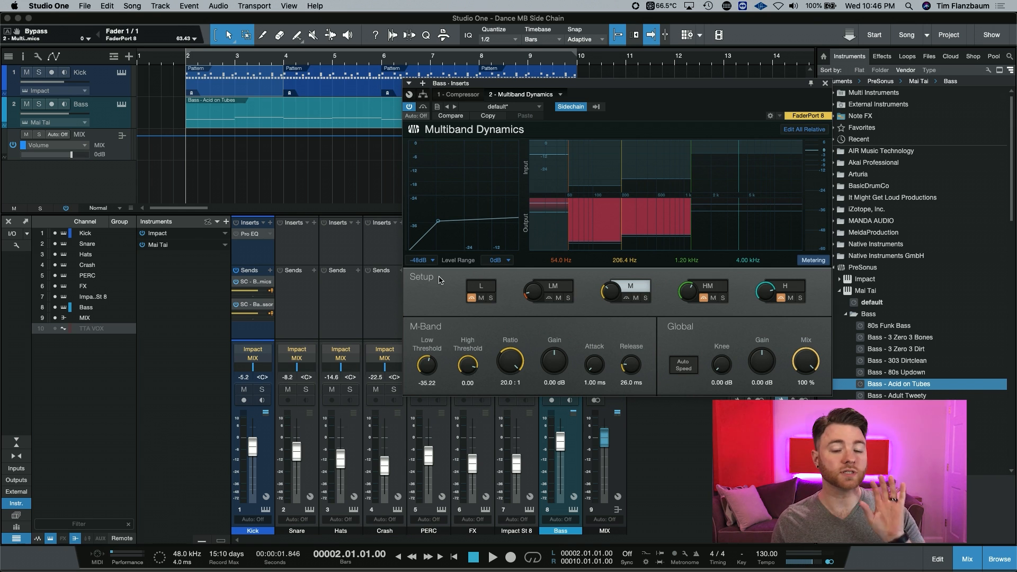
pyautogui.moveTo(453, 305)
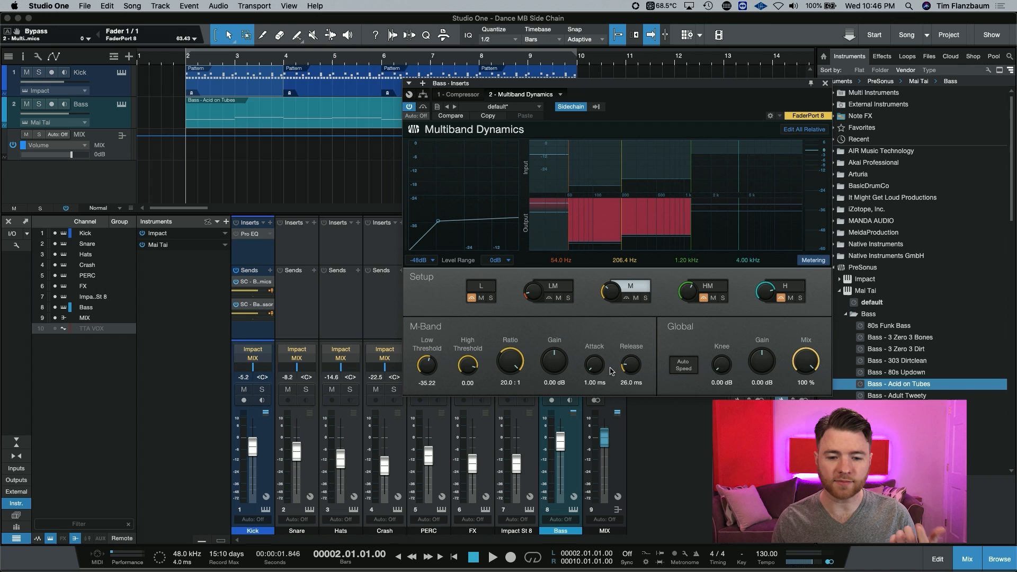
pyautogui.moveTo(635, 392)
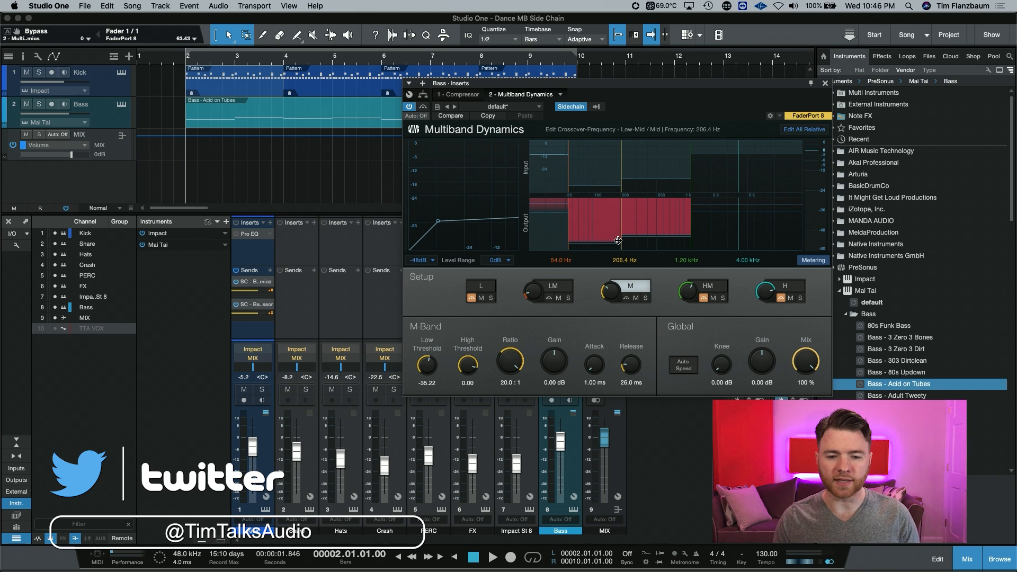
# - Drag the low-mid band crossovers to about 89.8 Hz and 288.6 Hz and select the LM band
pyautogui.click(480, 285)
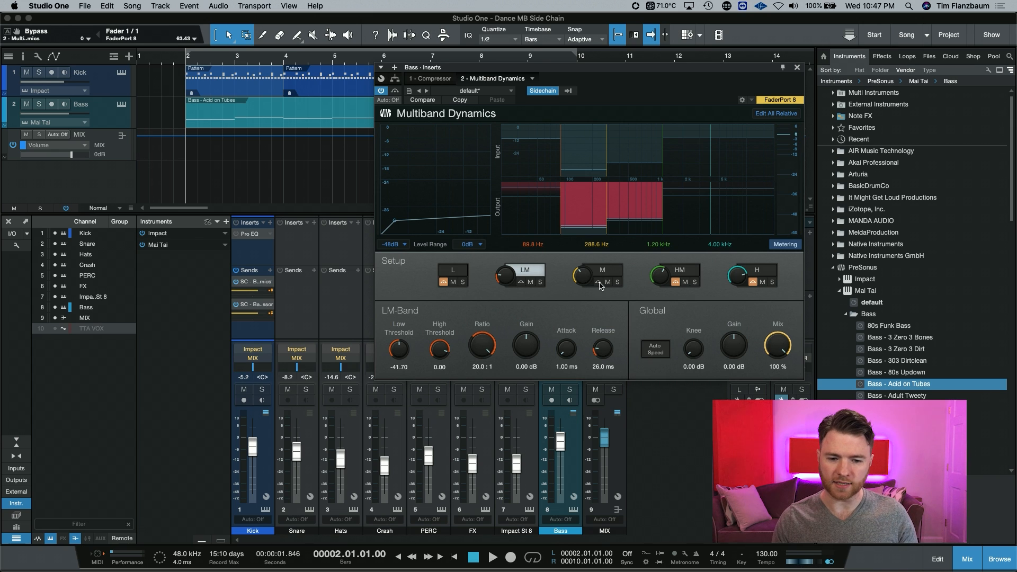
pyautogui.moveTo(603, 292)
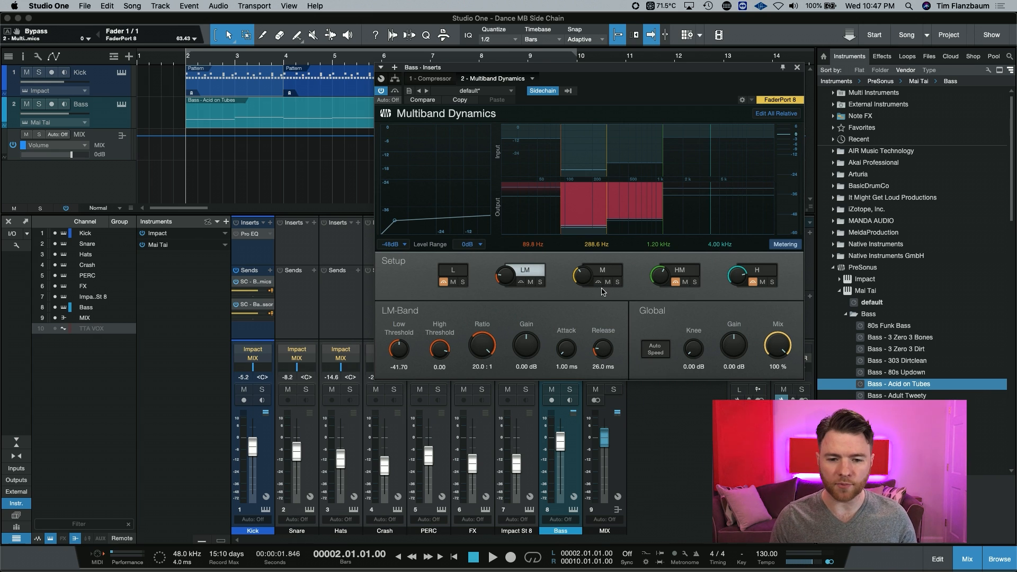
# - Select the L band to show its controls: threshold -13.08 dB, 3:1 ratio, 16.5 ms release
pyautogui.click(510, 282)
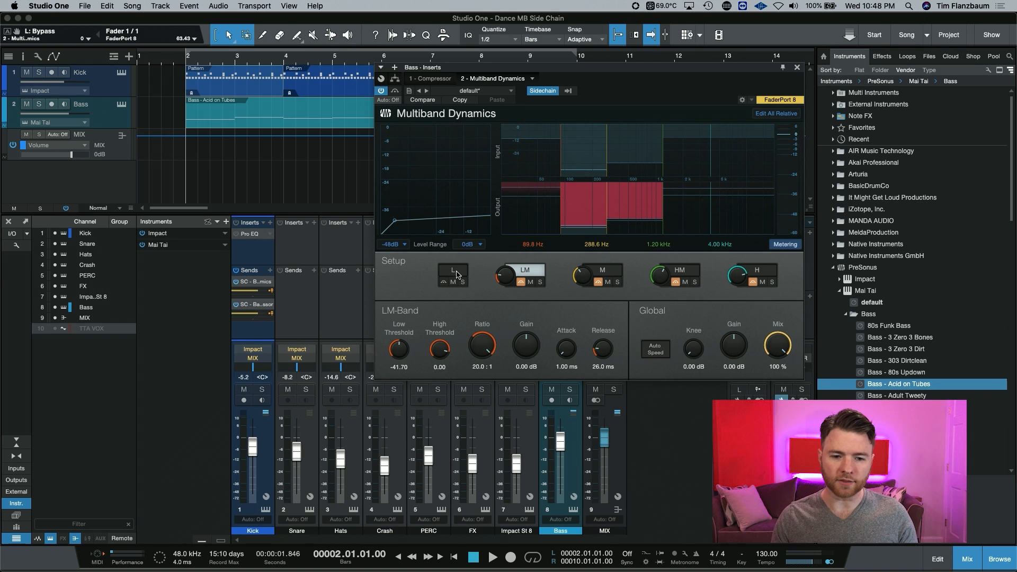
pyautogui.click(451, 270)
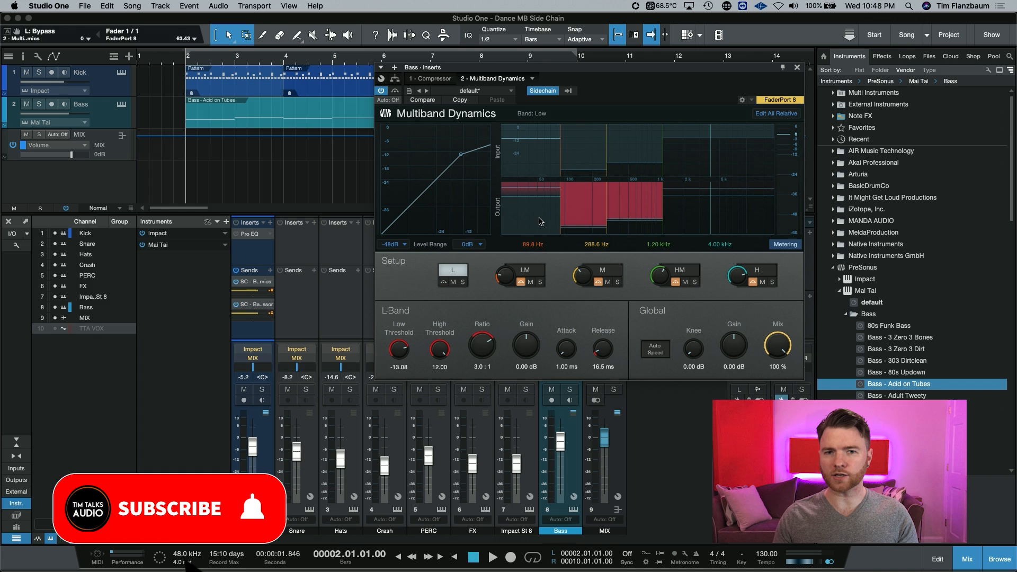
pyautogui.click(172, 509)
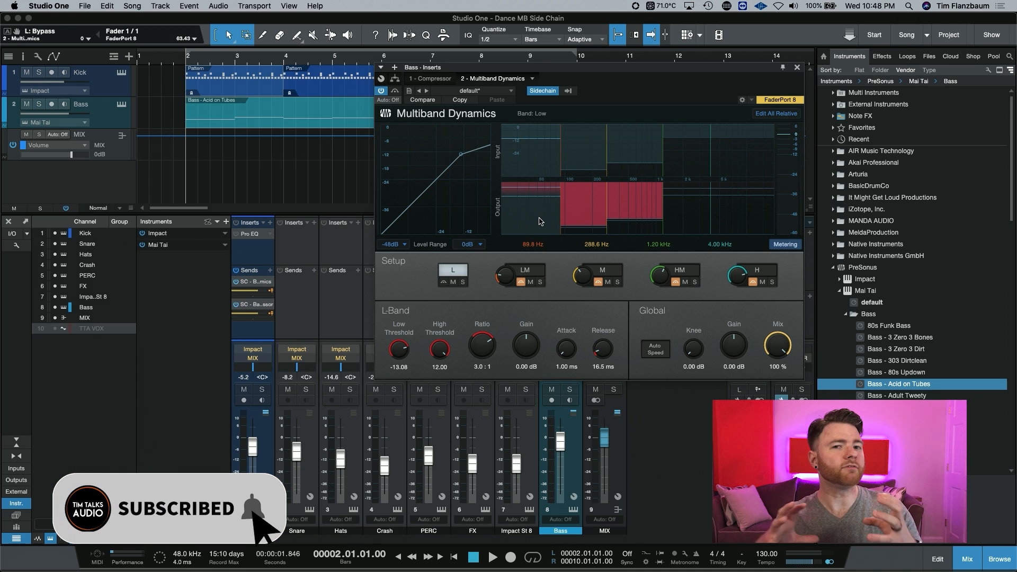